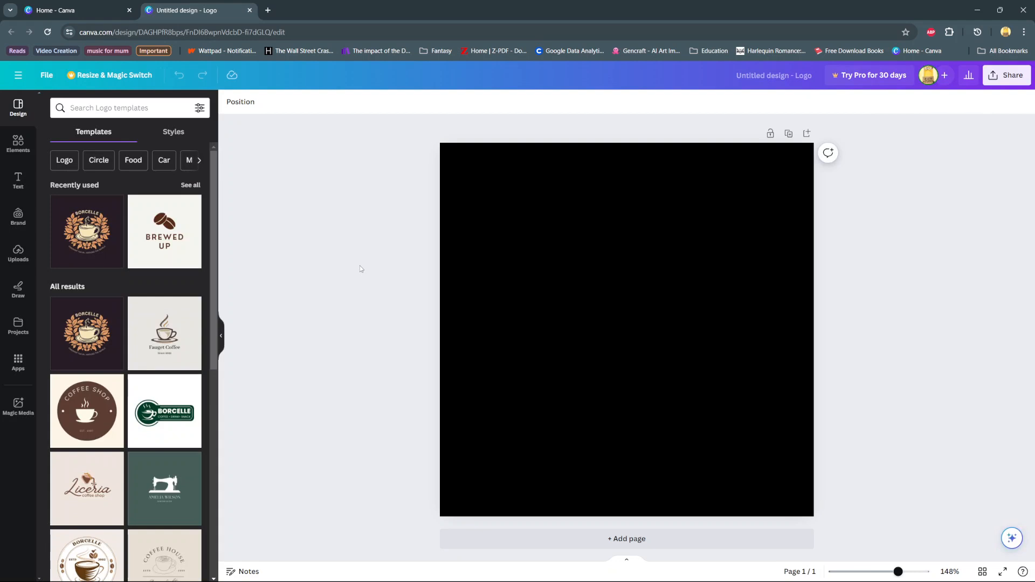
mouse_move(292, 154)
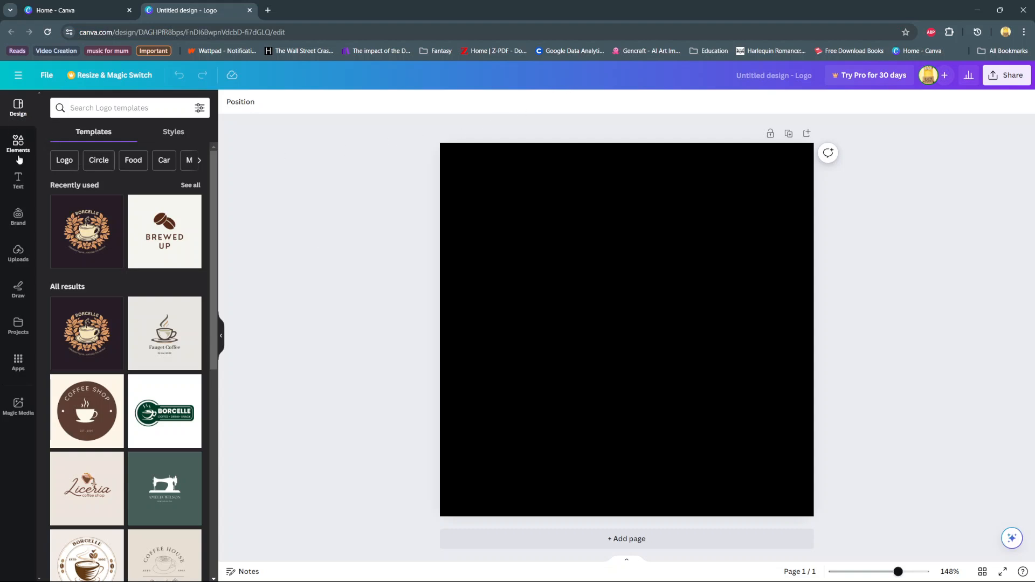
Step: Search Elements for 'borders' and insert the orange rose border photo onto the page
left_click(18, 144)
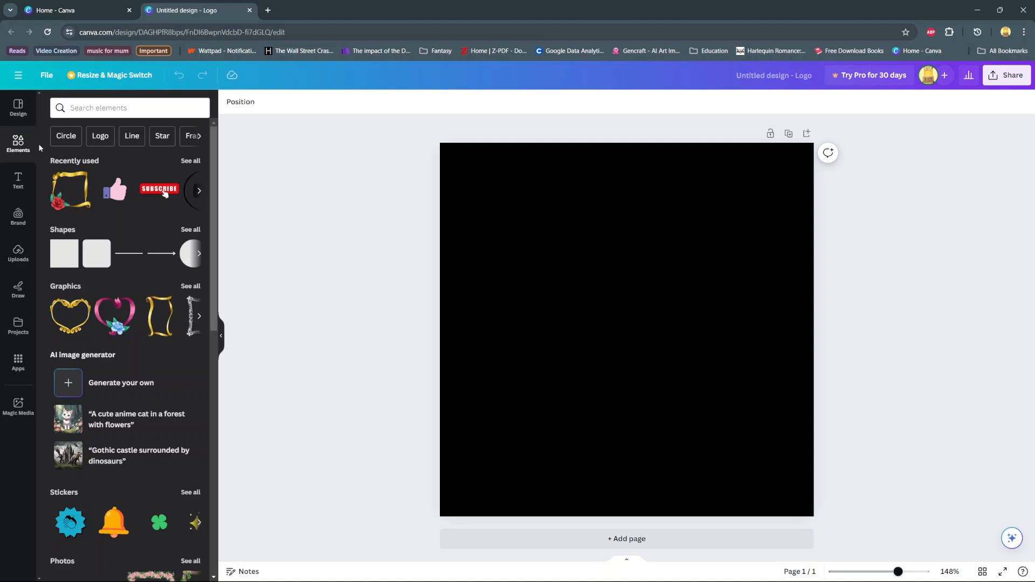
left_click(99, 108)
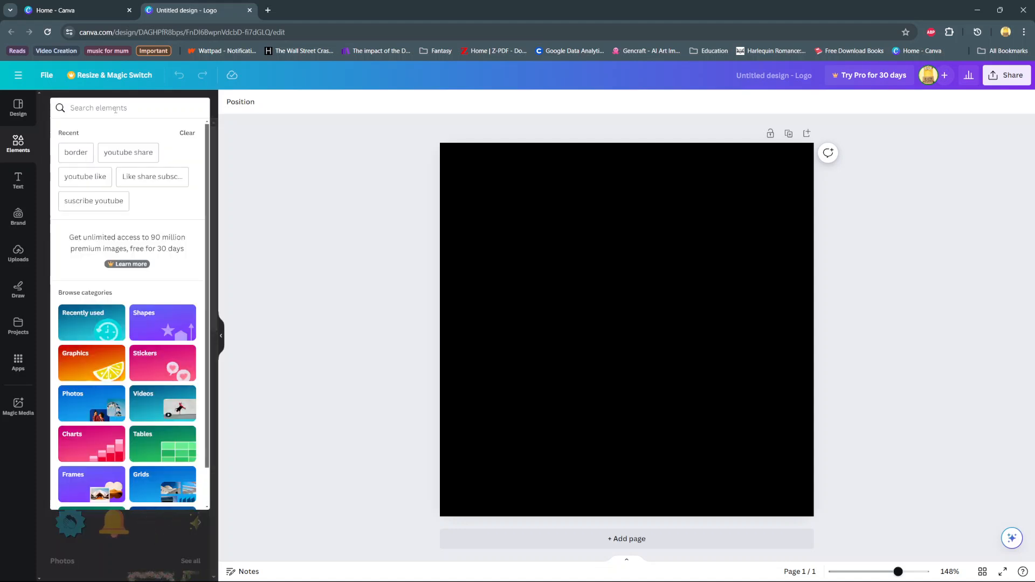
type("bord")
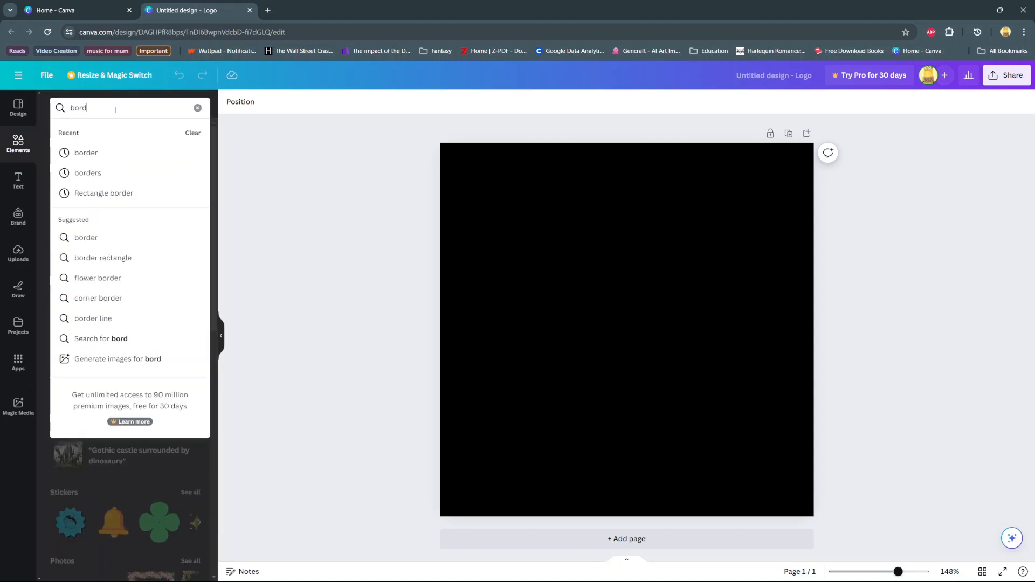
left_click(88, 173)
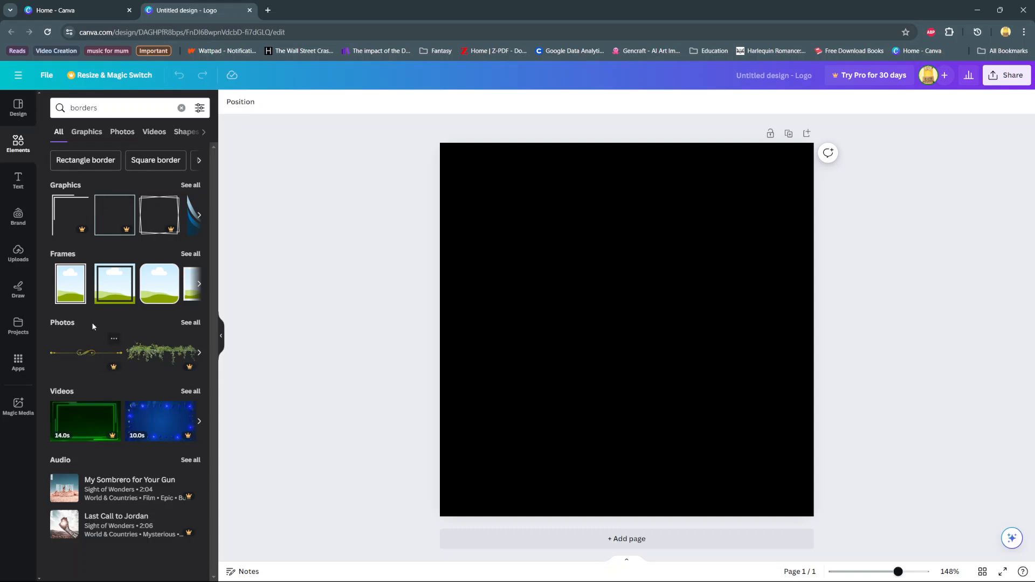
mouse_move(90, 387)
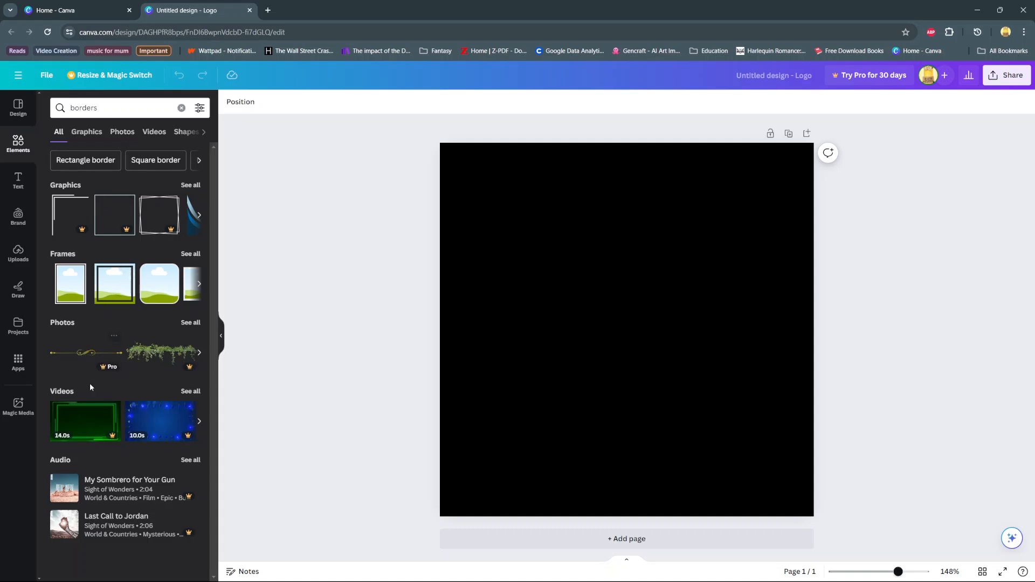
mouse_move(78, 439)
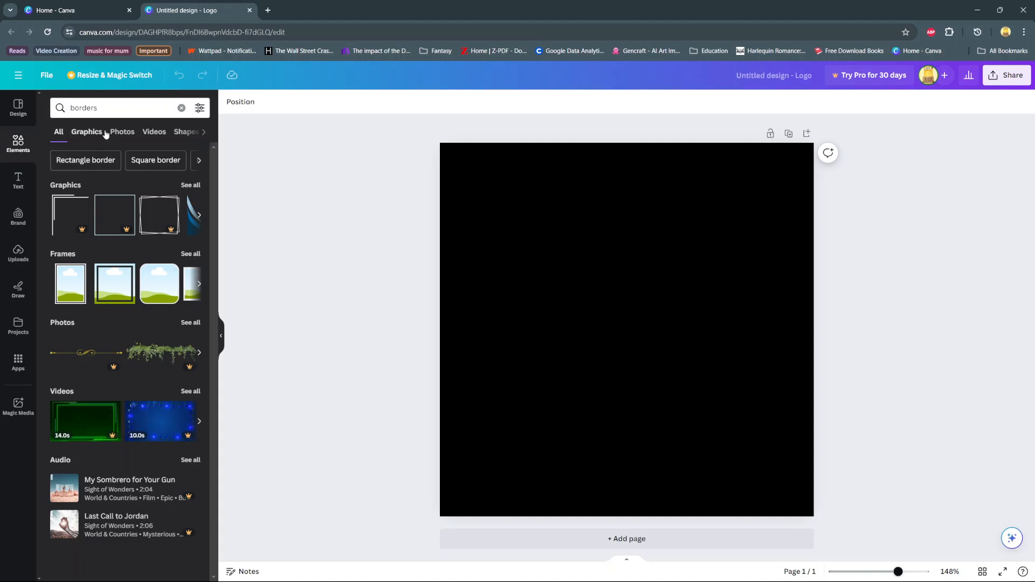
left_click(122, 132)
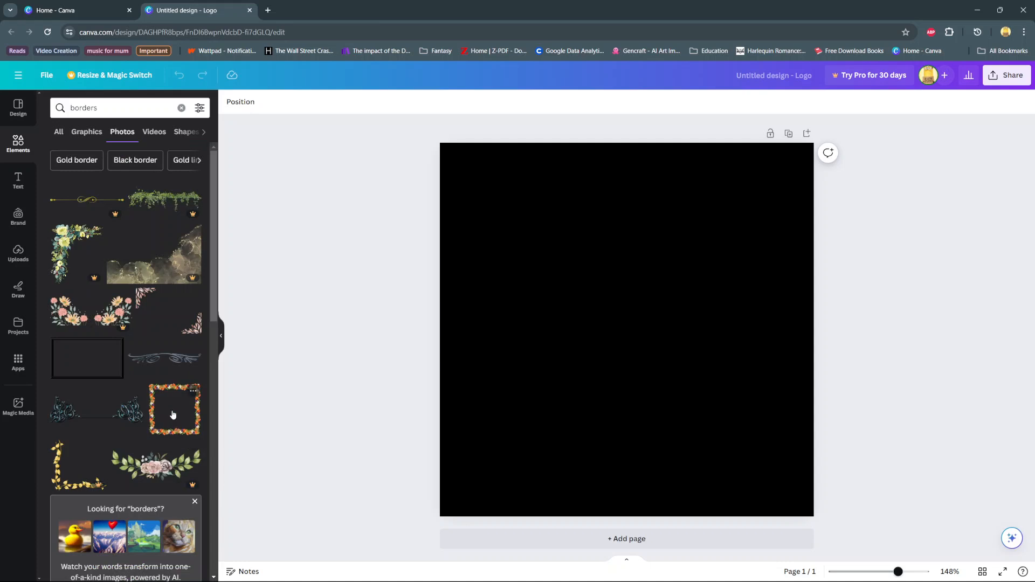
left_click(174, 409)
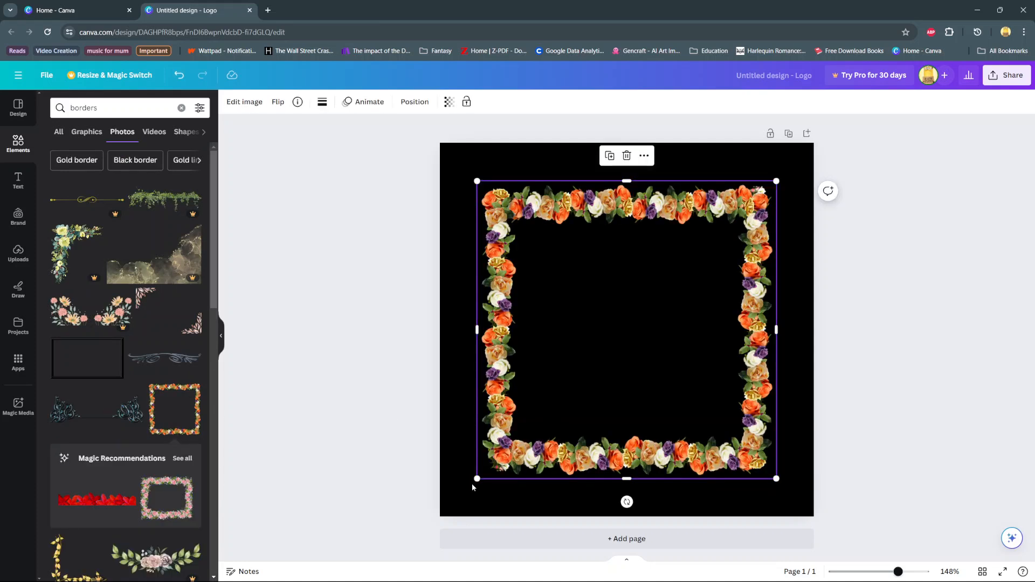
Step: Drag the rose border's corners outward until it extends past every page edge
left_click_drag(477, 479, 464, 495)
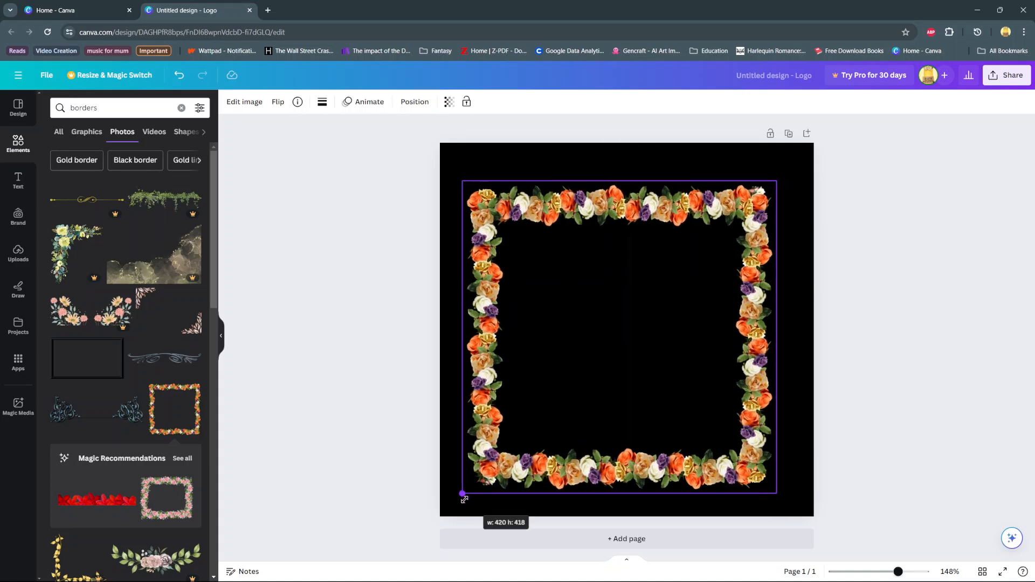
left_click_drag(463, 495, 446, 515)
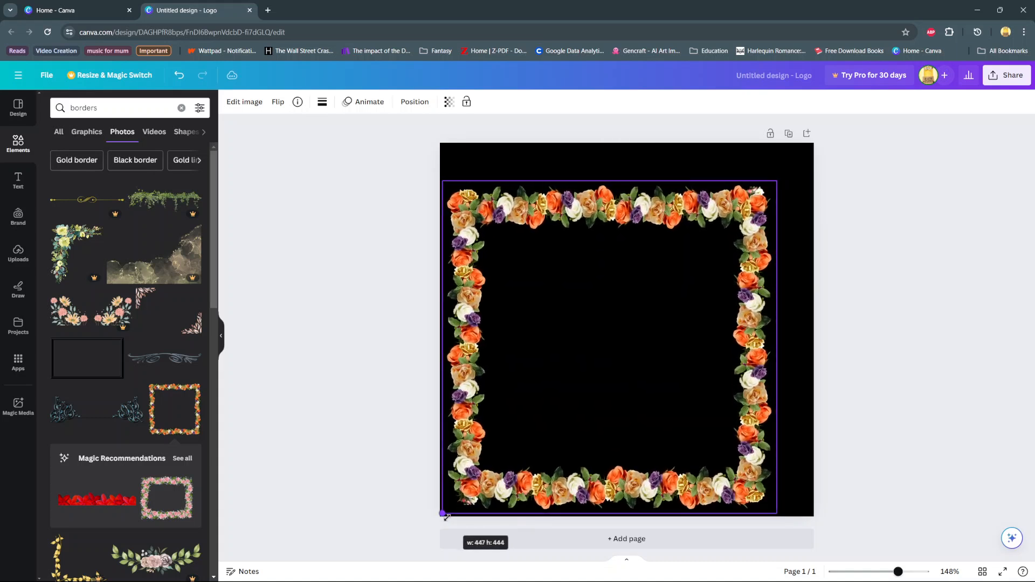
left_click_drag(446, 514, 786, 522)
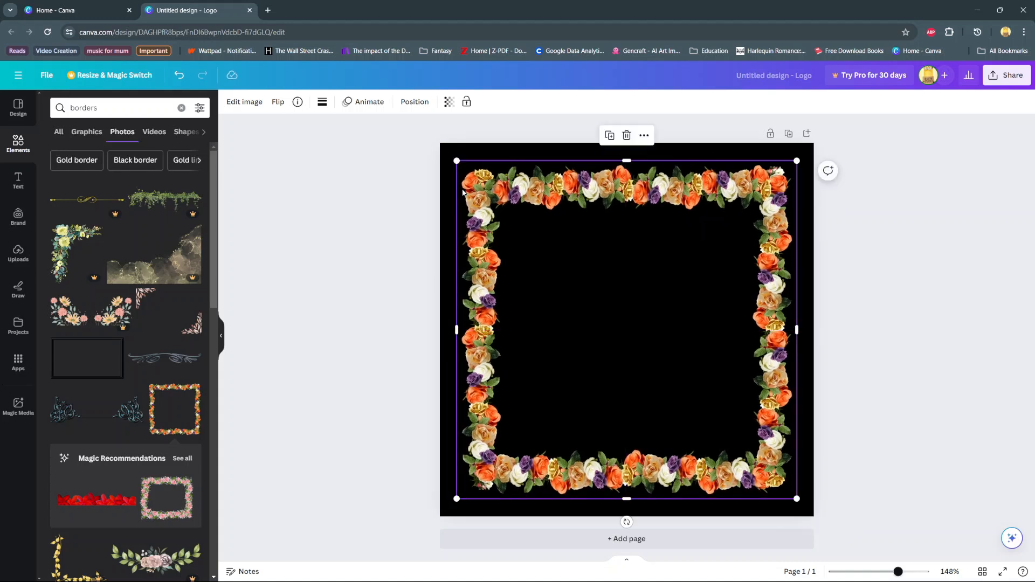
left_click_drag(455, 161, 438, 141)
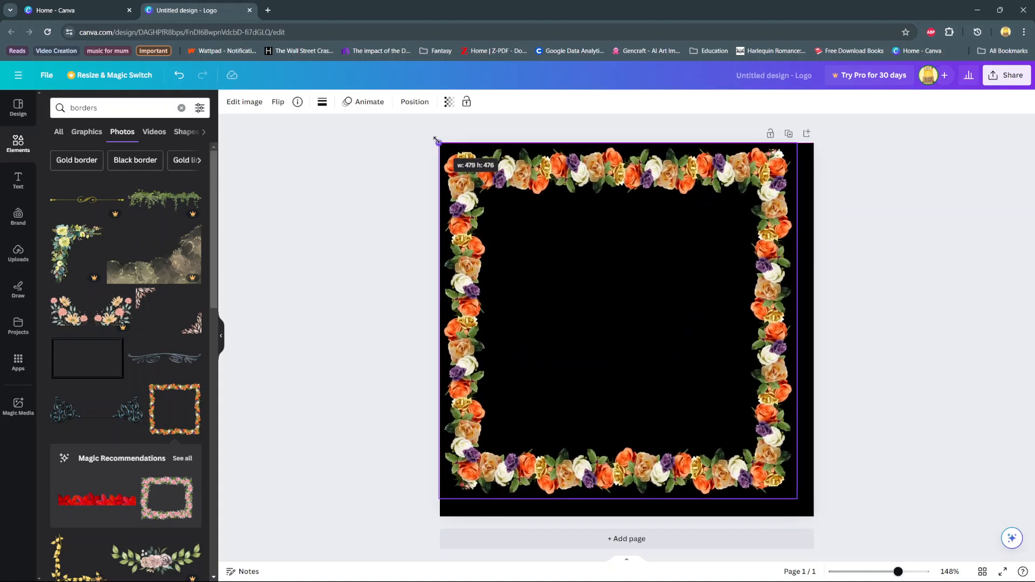
left_click_drag(436, 140, 434, 138)
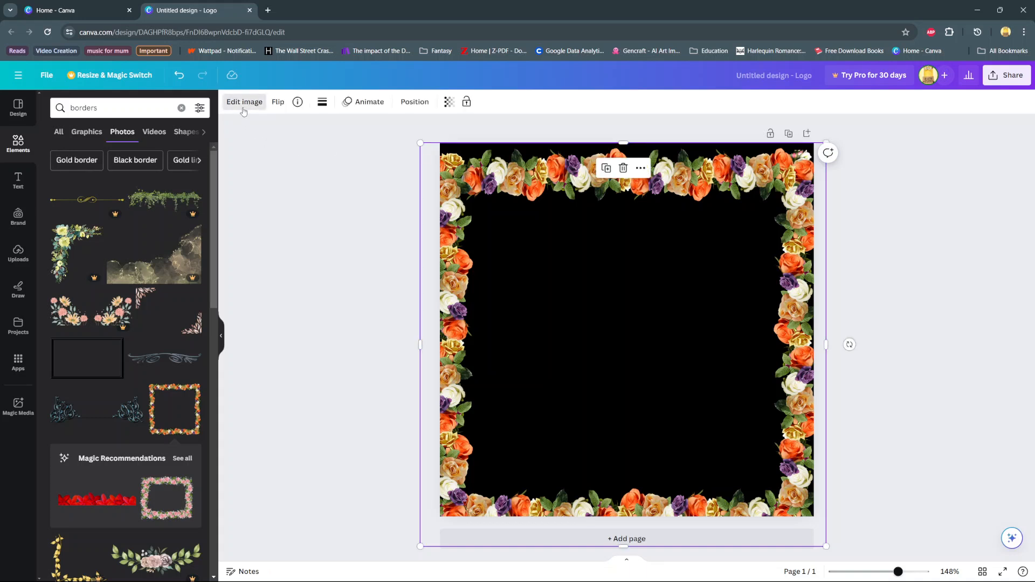
Step: Open the rose border's image editing crop tools, with freeform aspect ratio selected
left_click(244, 102)
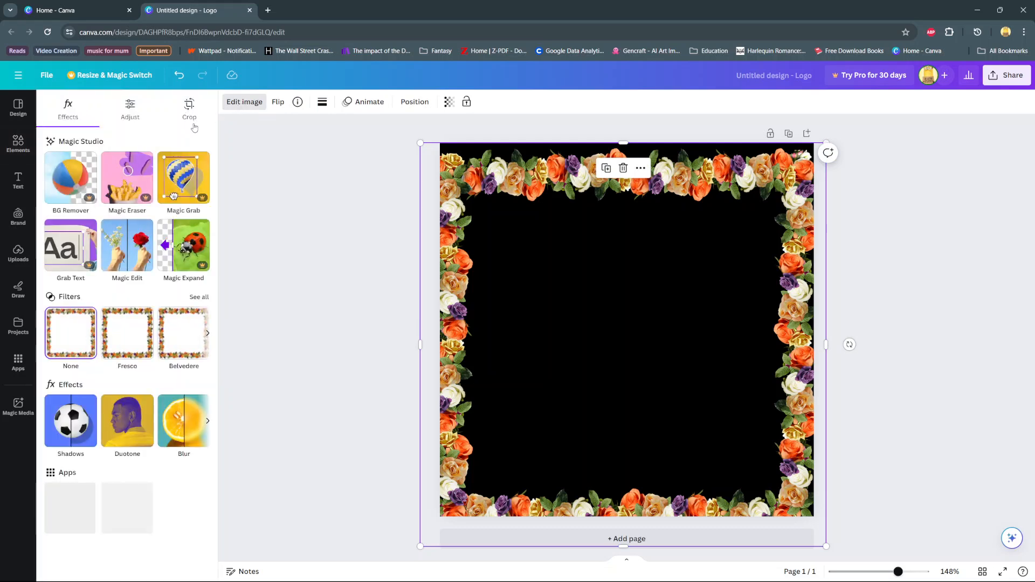
left_click(18, 144)
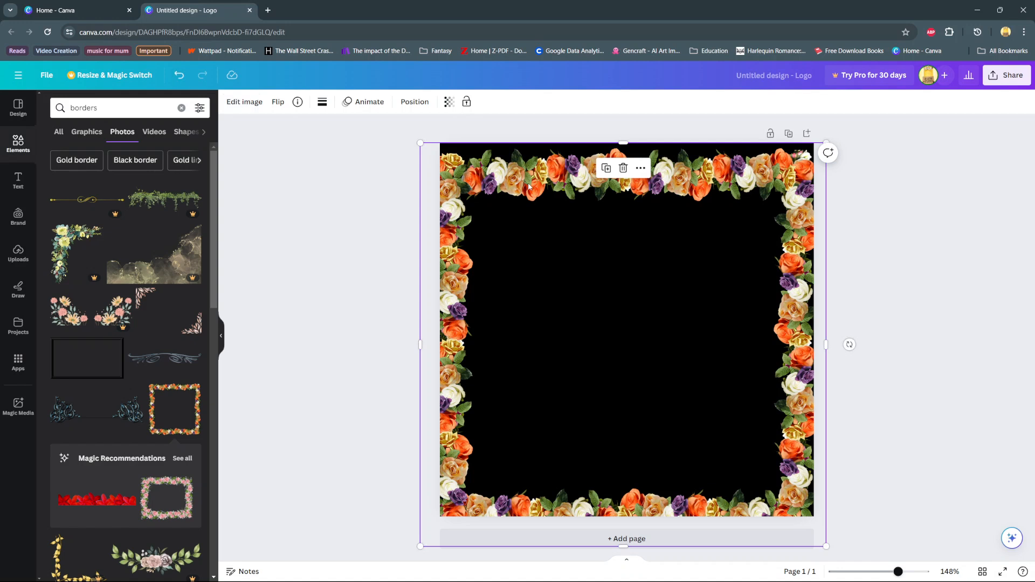
left_click(244, 102)
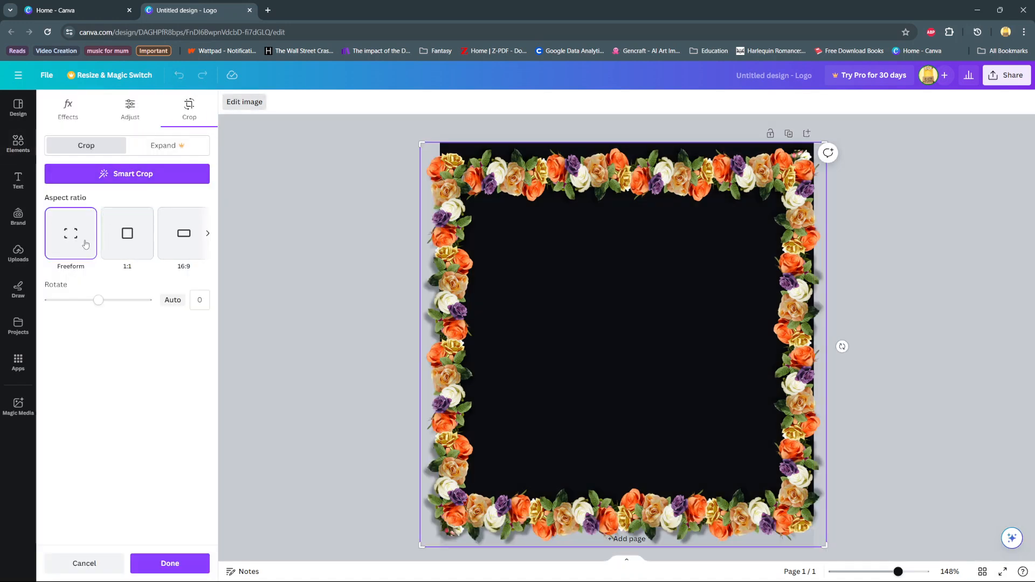
Step: Crop the rose border with a 1:1 square aspect ratio and apply it
left_click(184, 233)
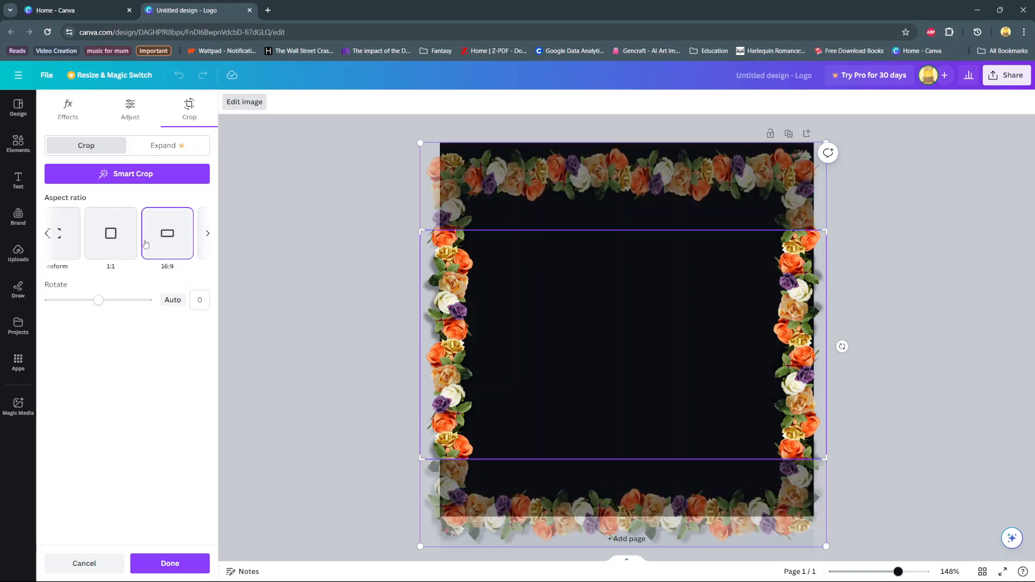
left_click(110, 233)
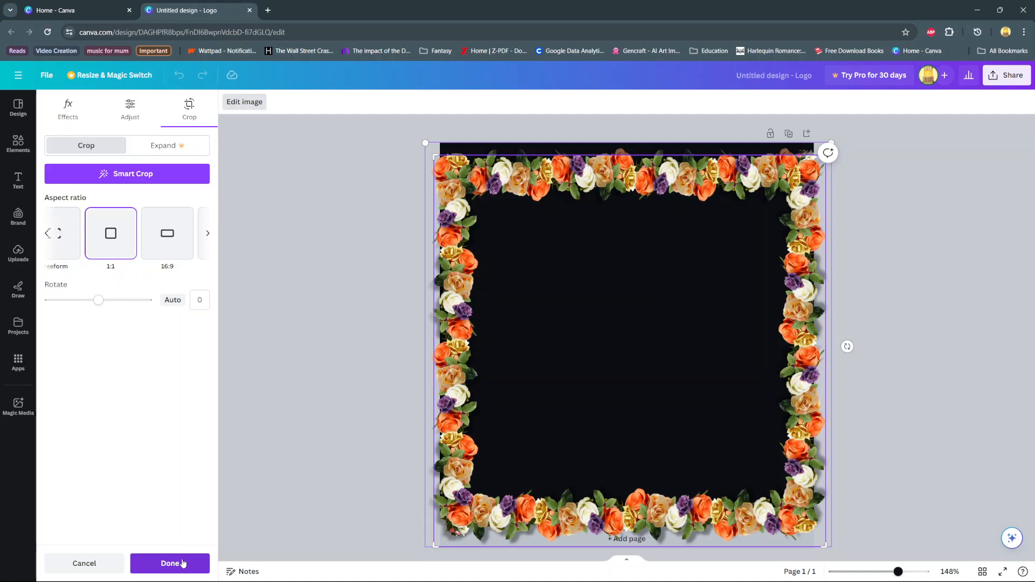
left_click(169, 563)
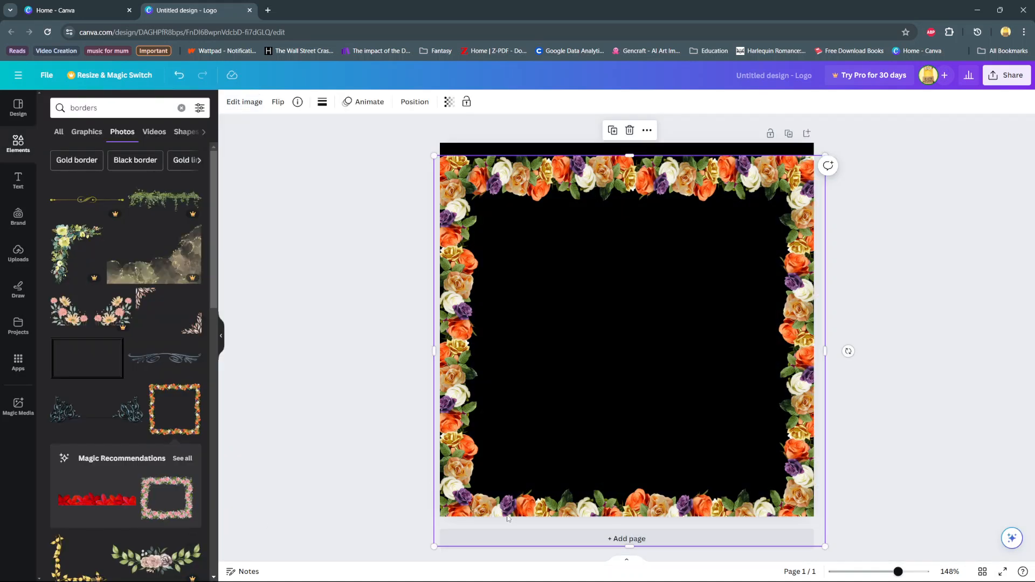